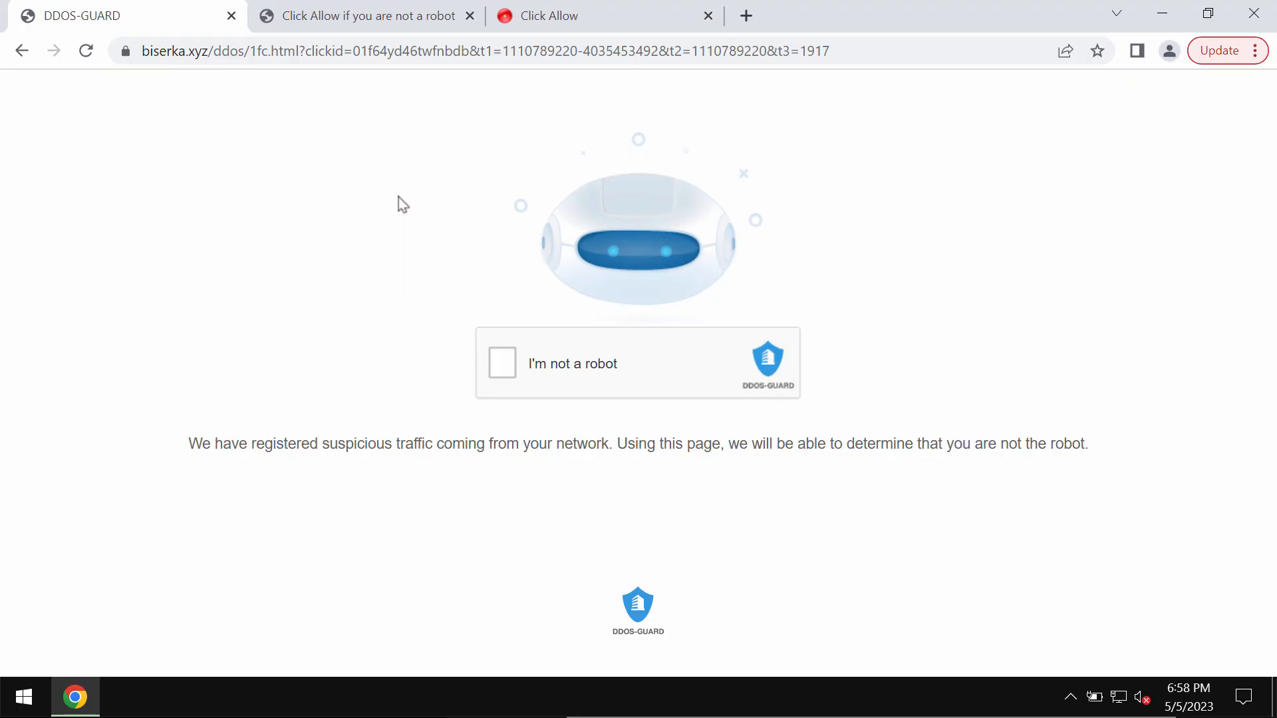
mouse_move(286, 174)
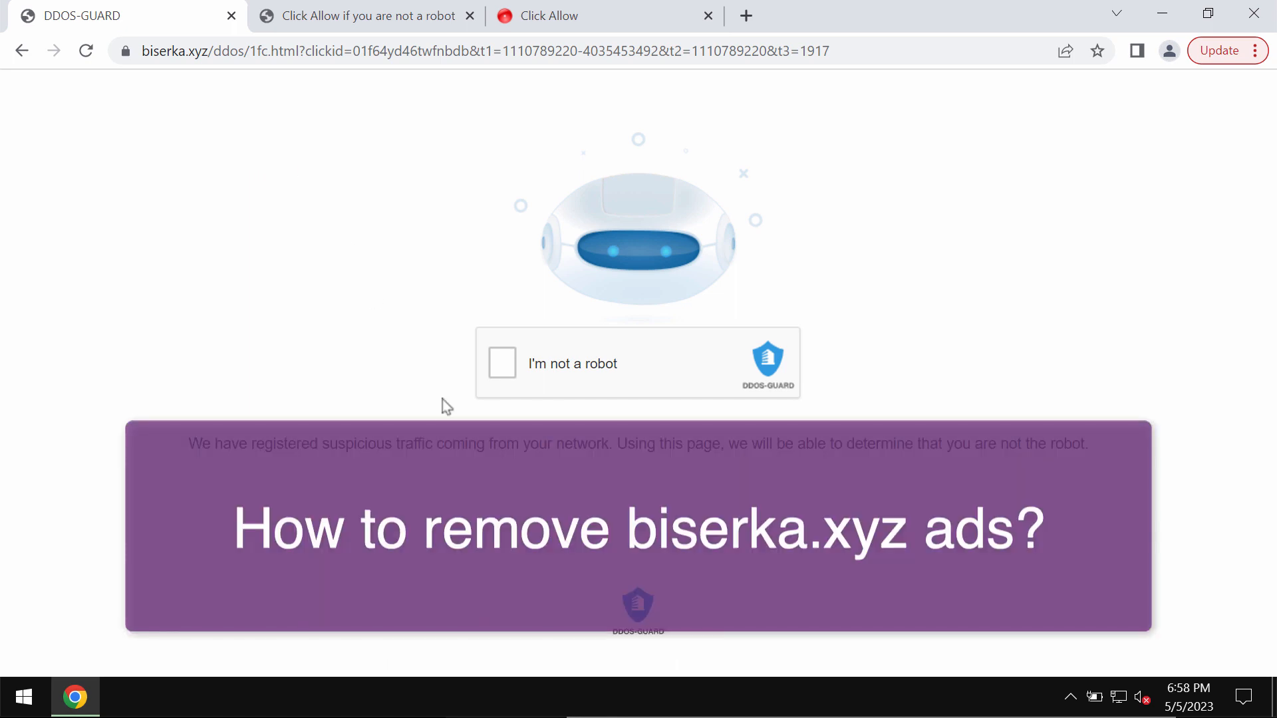
mouse_move(480, 333)
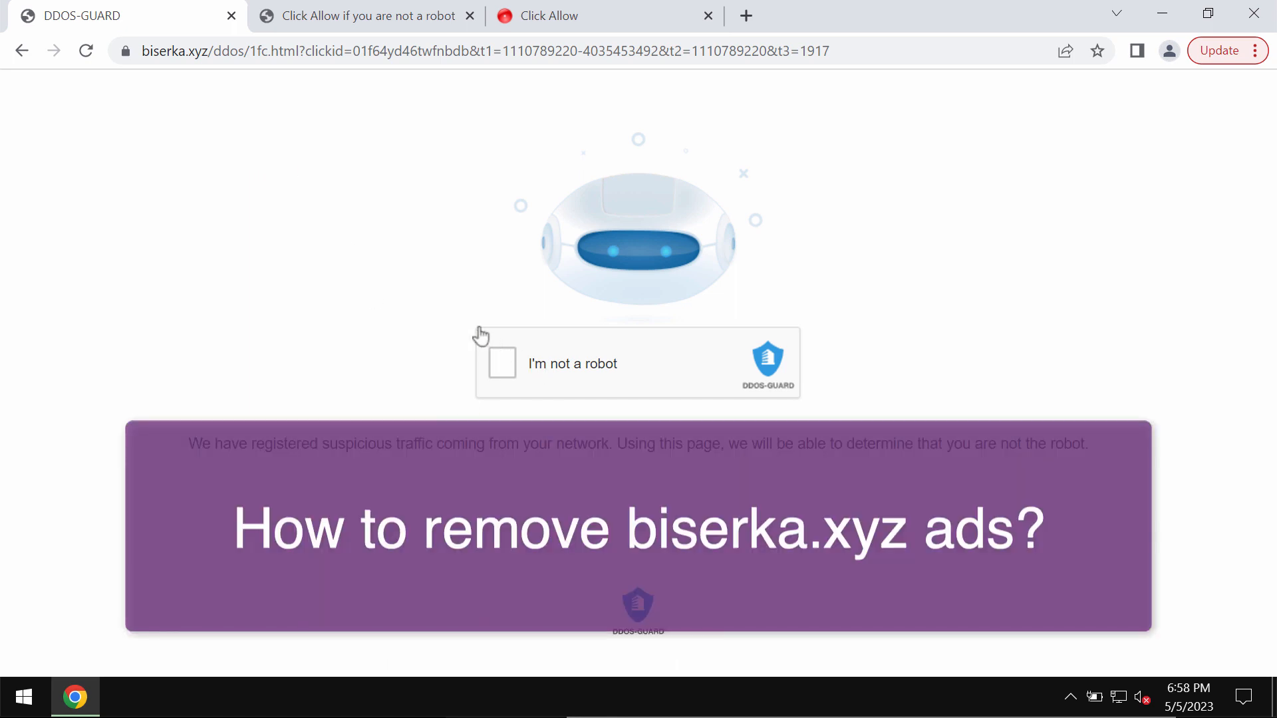
mouse_move(65, 206)
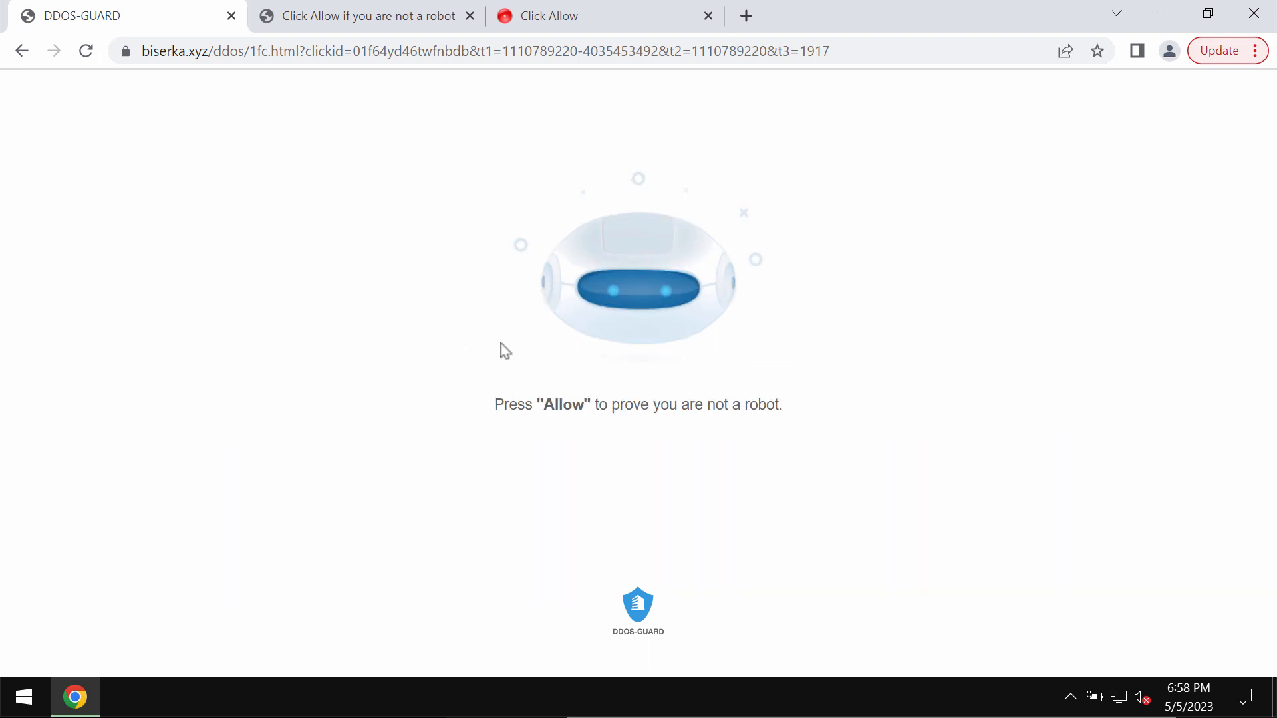
mouse_move(338, 177)
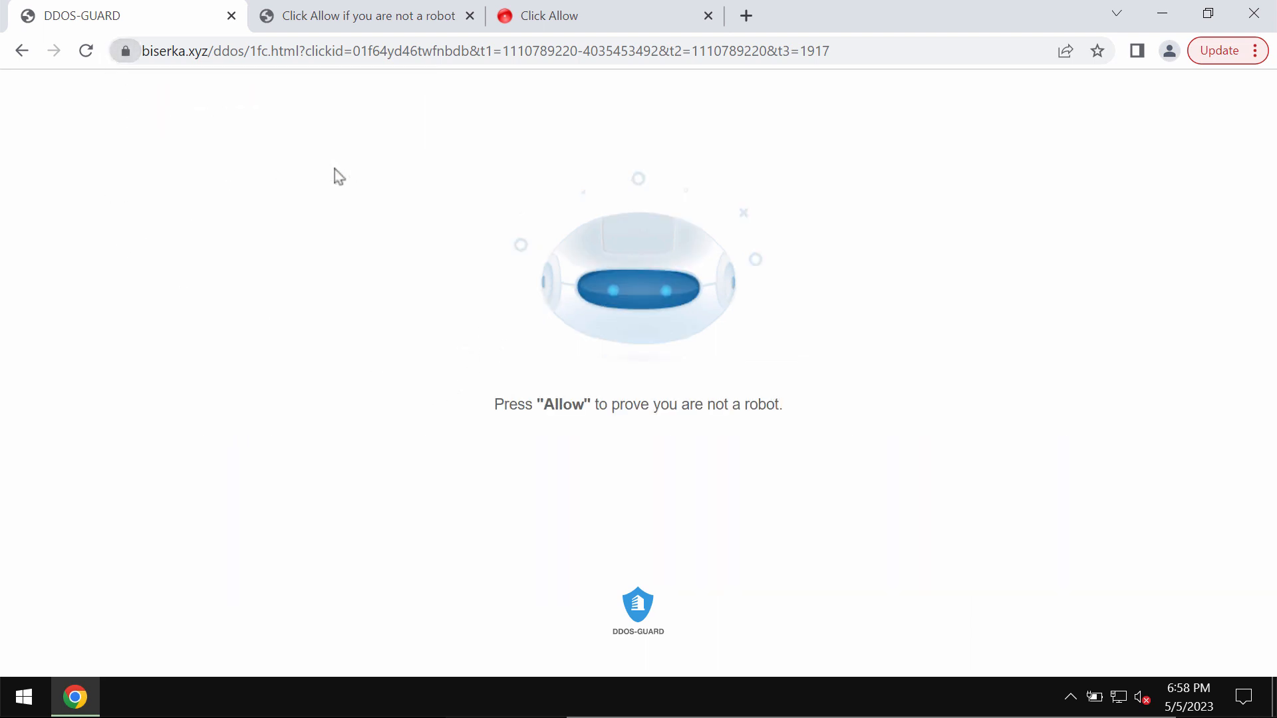
mouse_move(373, 177)
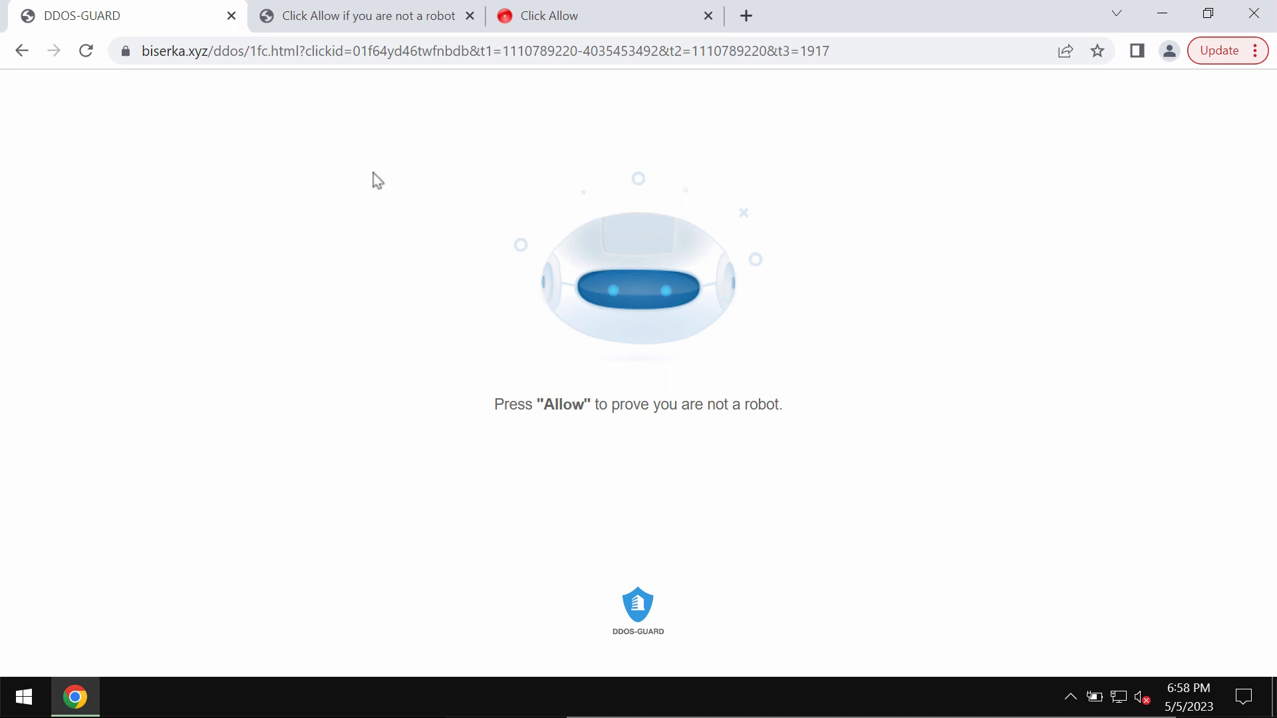
mouse_move(300, 157)
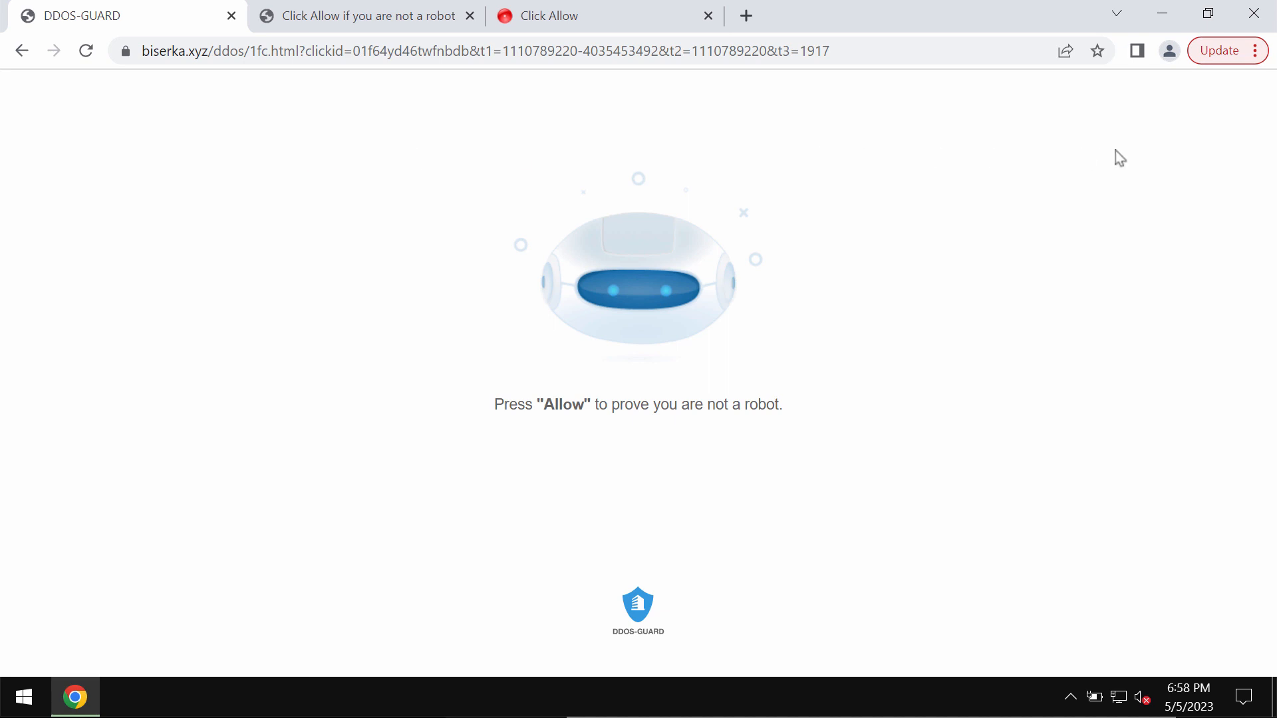
mouse_move(1217, 103)
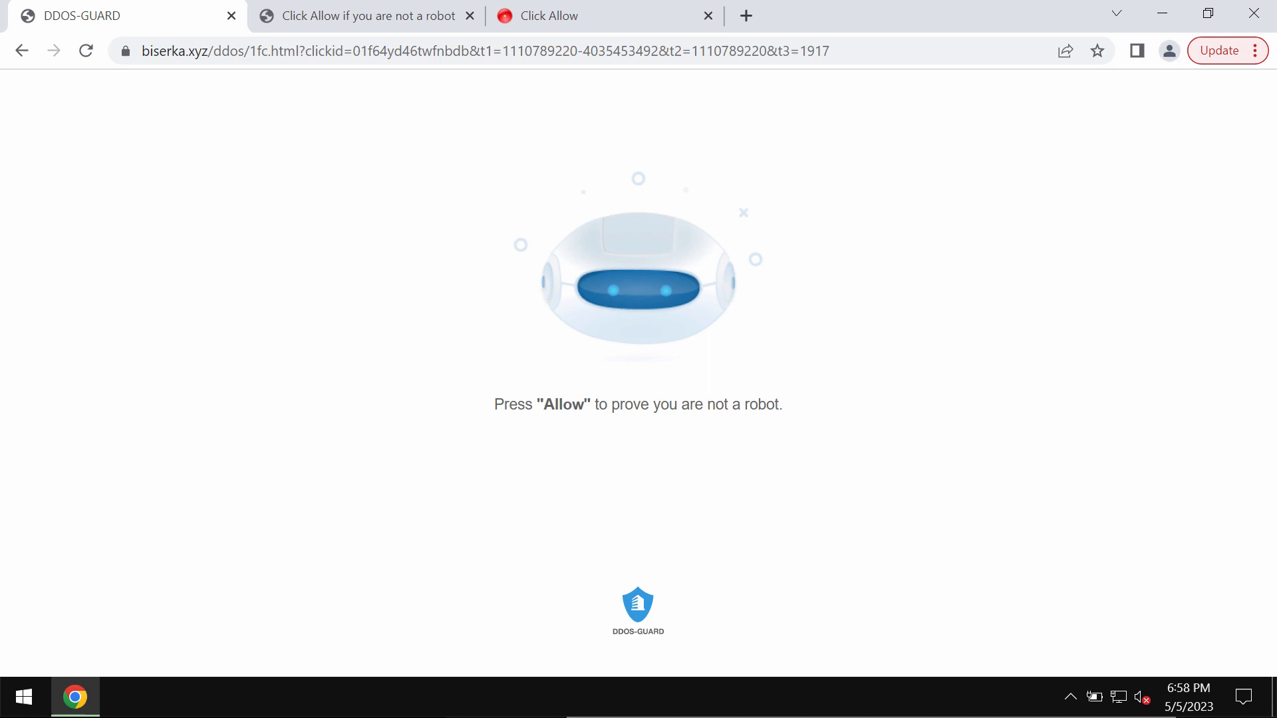
Open Chrome Settings and go to Privacy and security site settings.
click(1257, 51)
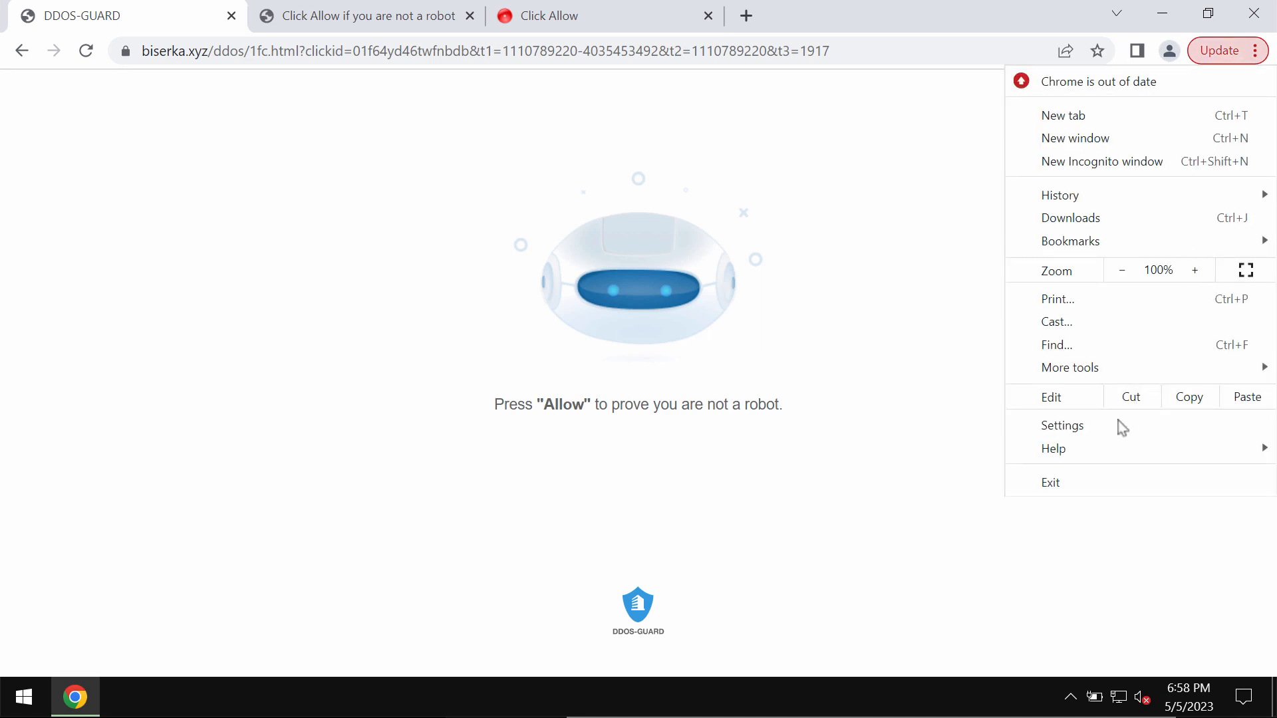
click(1062, 425)
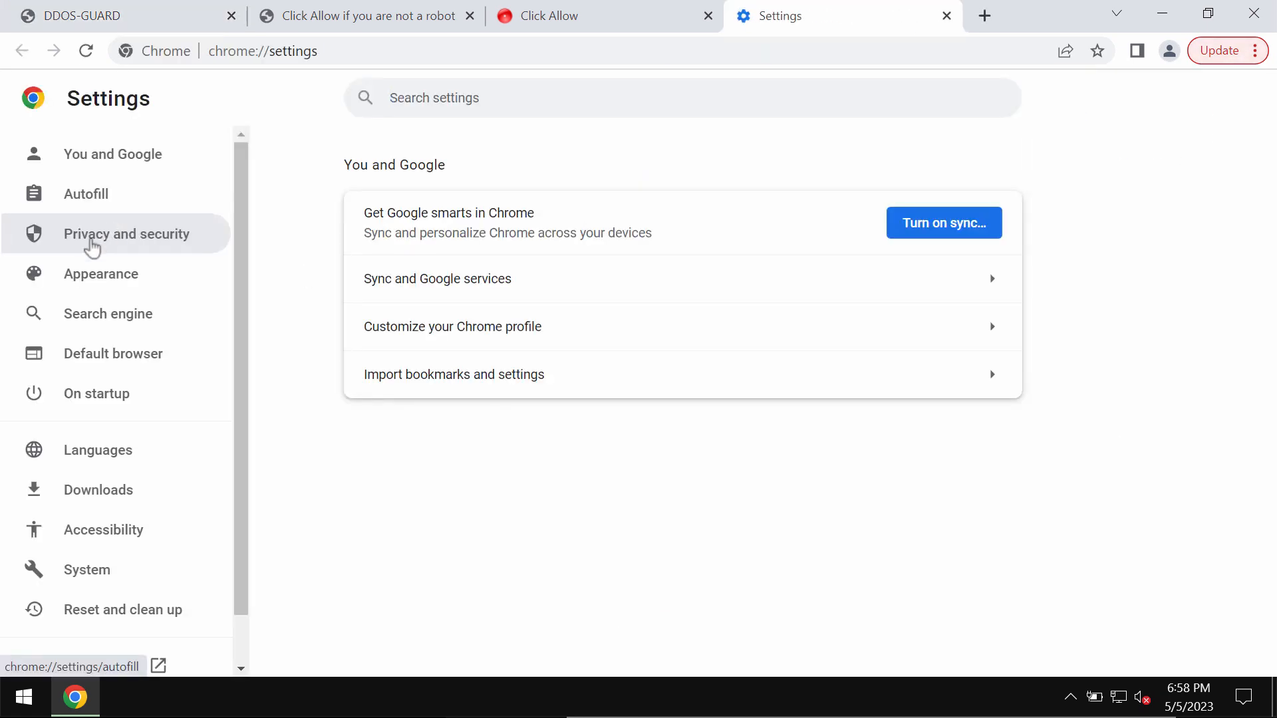
click(126, 233)
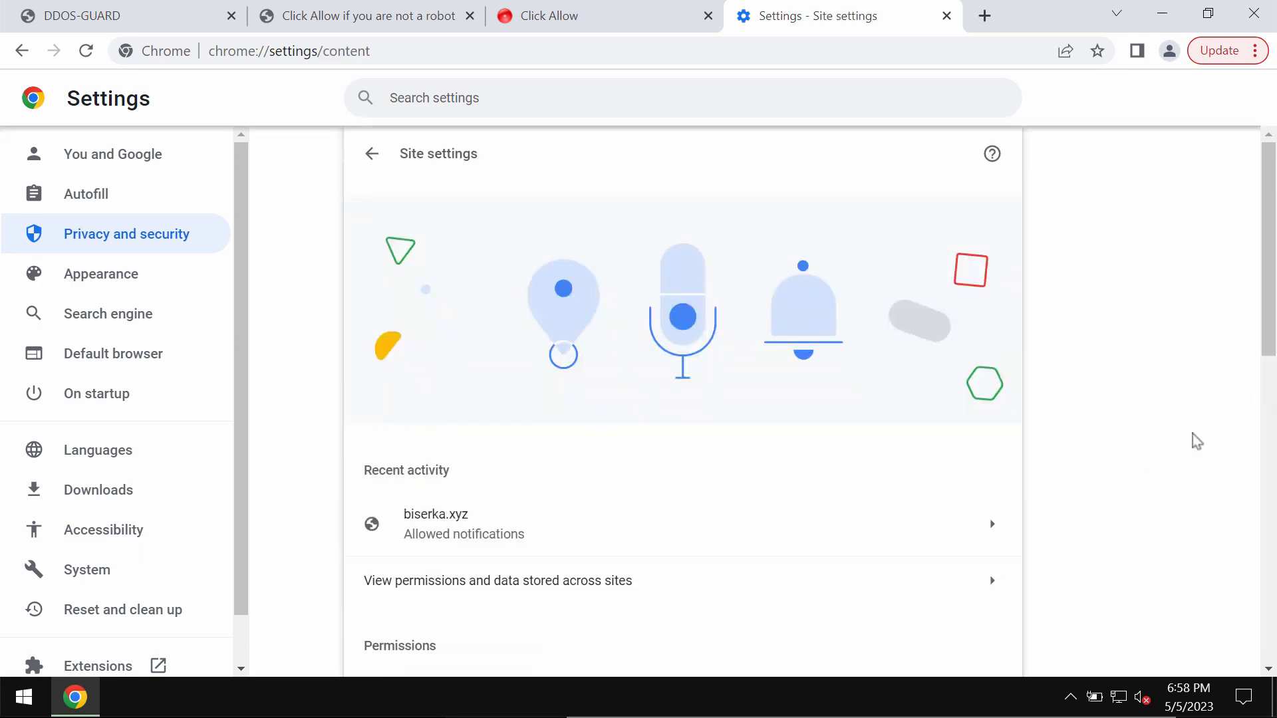
scroll(down, 3)
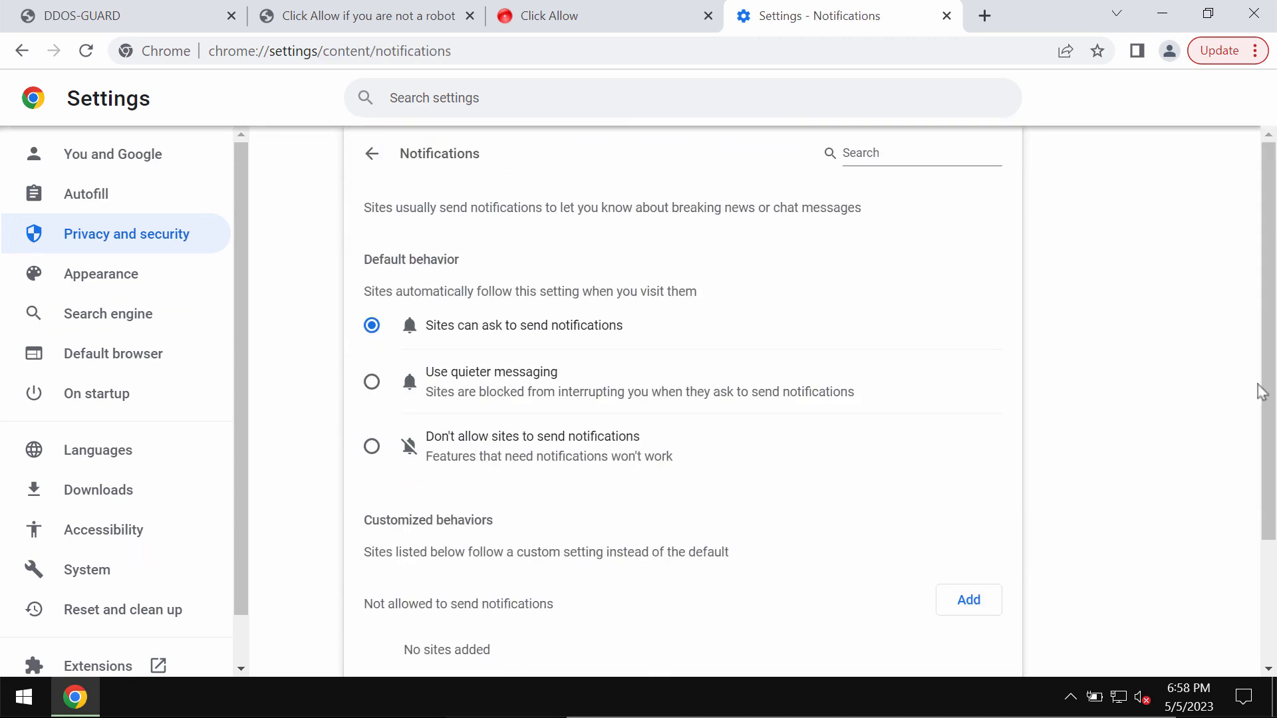
scroll(down, 3)
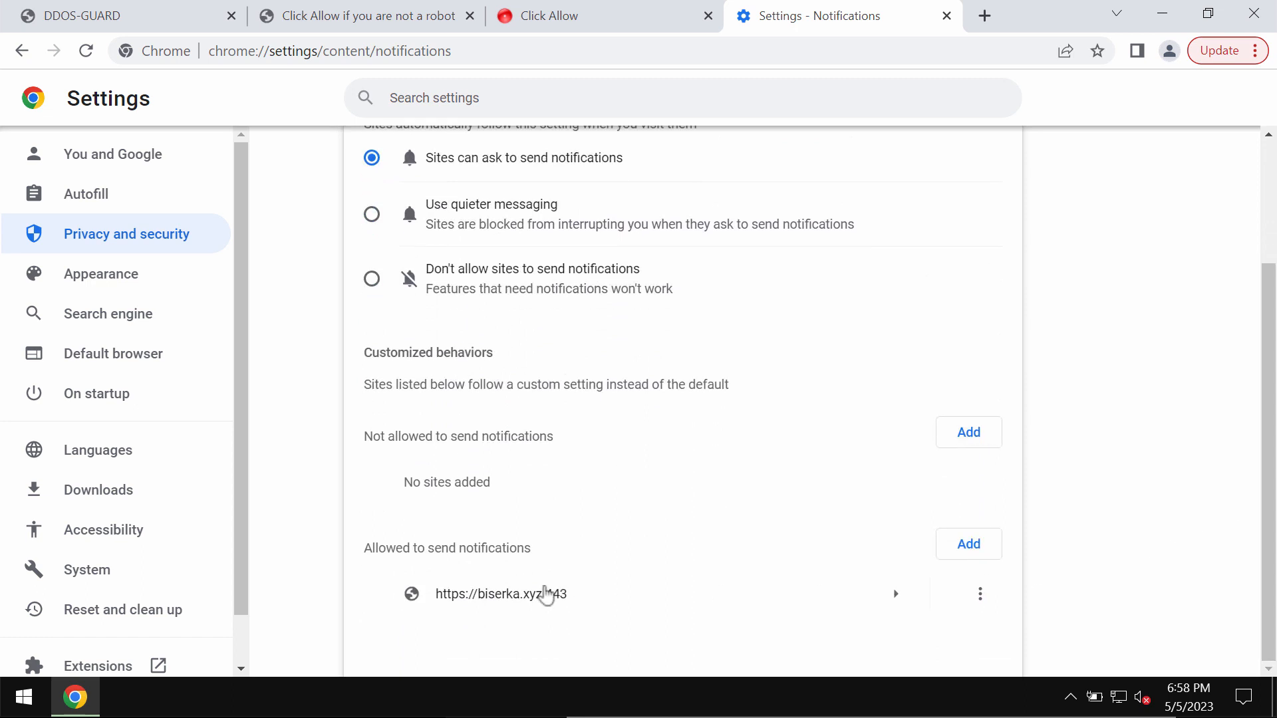
mouse_move(1045, 597)
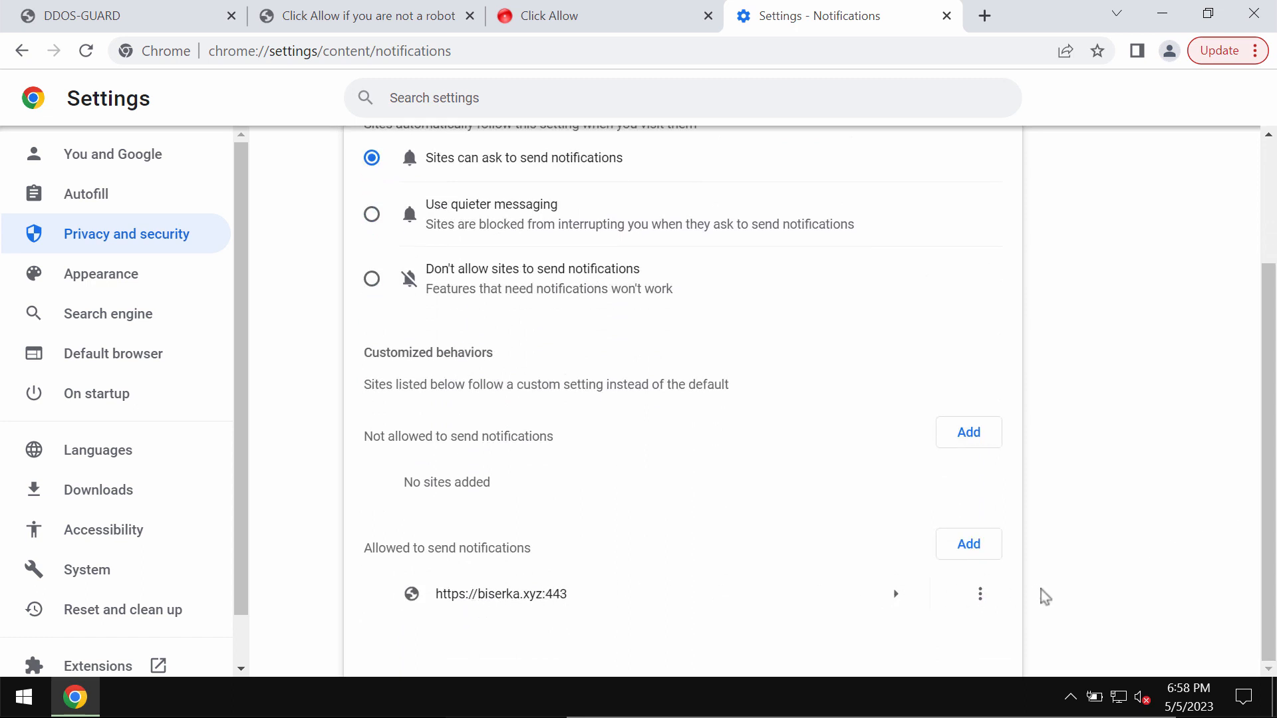
click(980, 595)
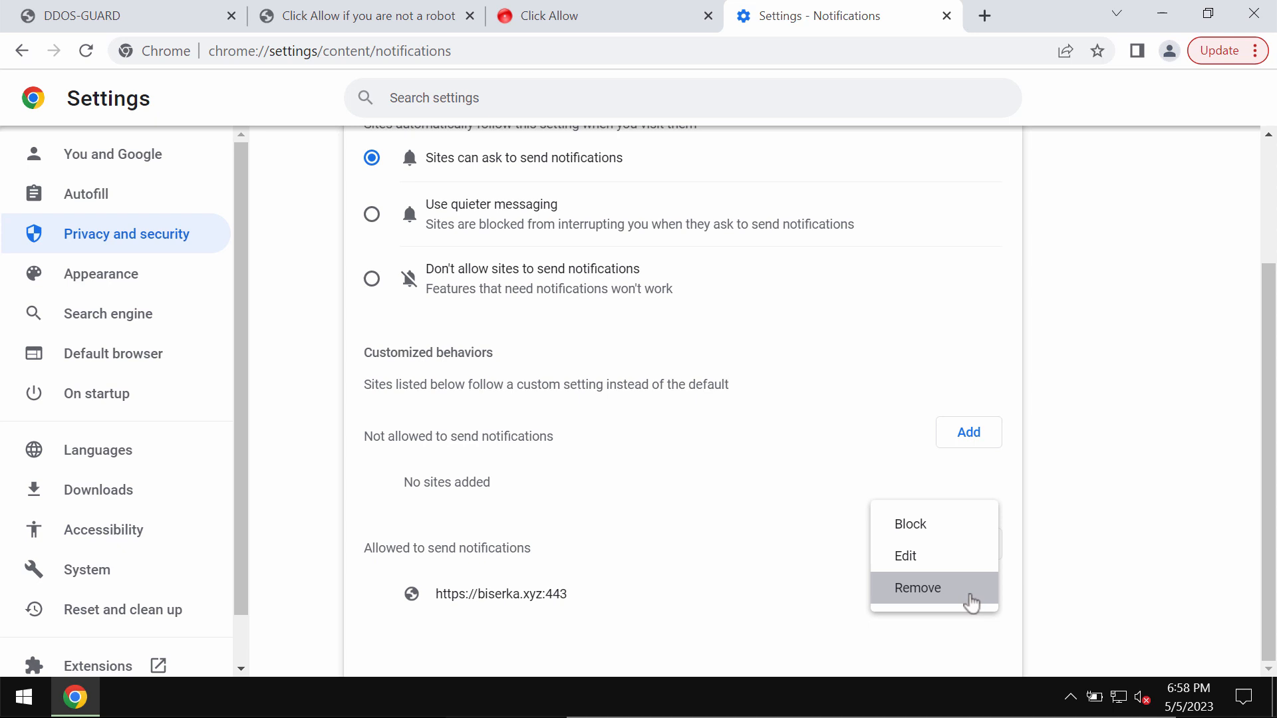
click(918, 587)
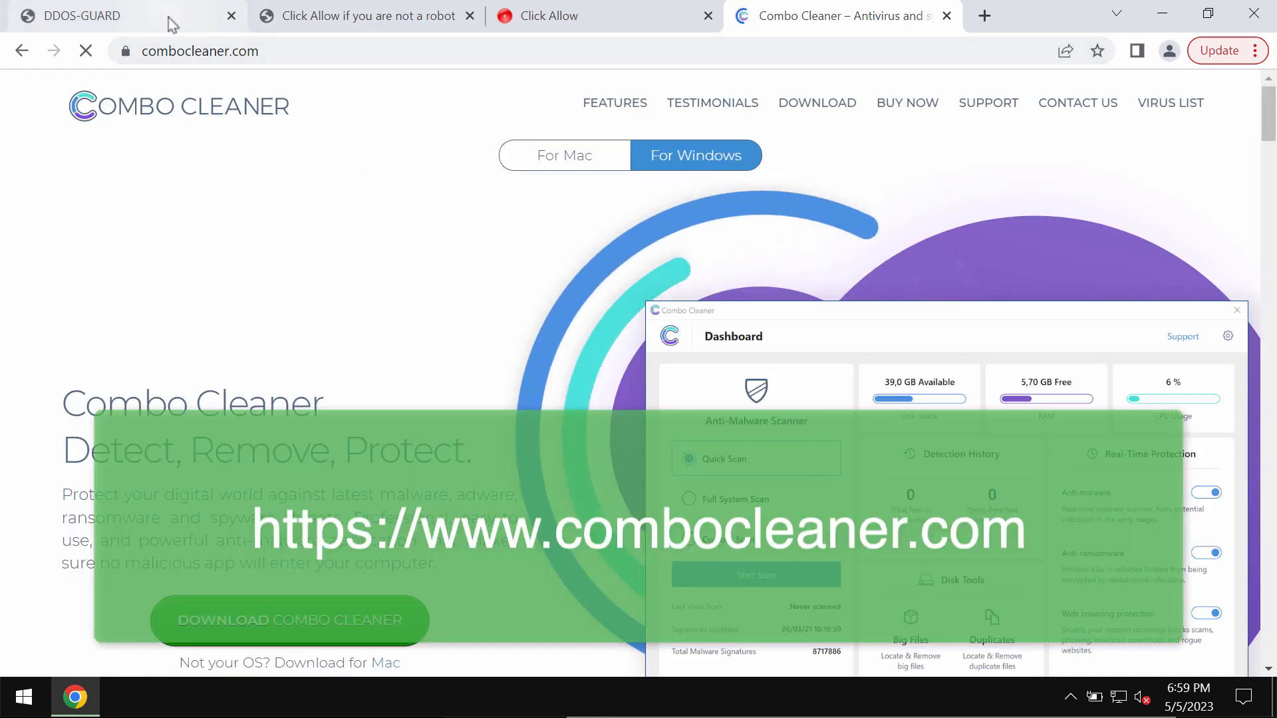
Close Chrome to reveal the desktop with the Combo Cleaner shortcut.
click(231, 15)
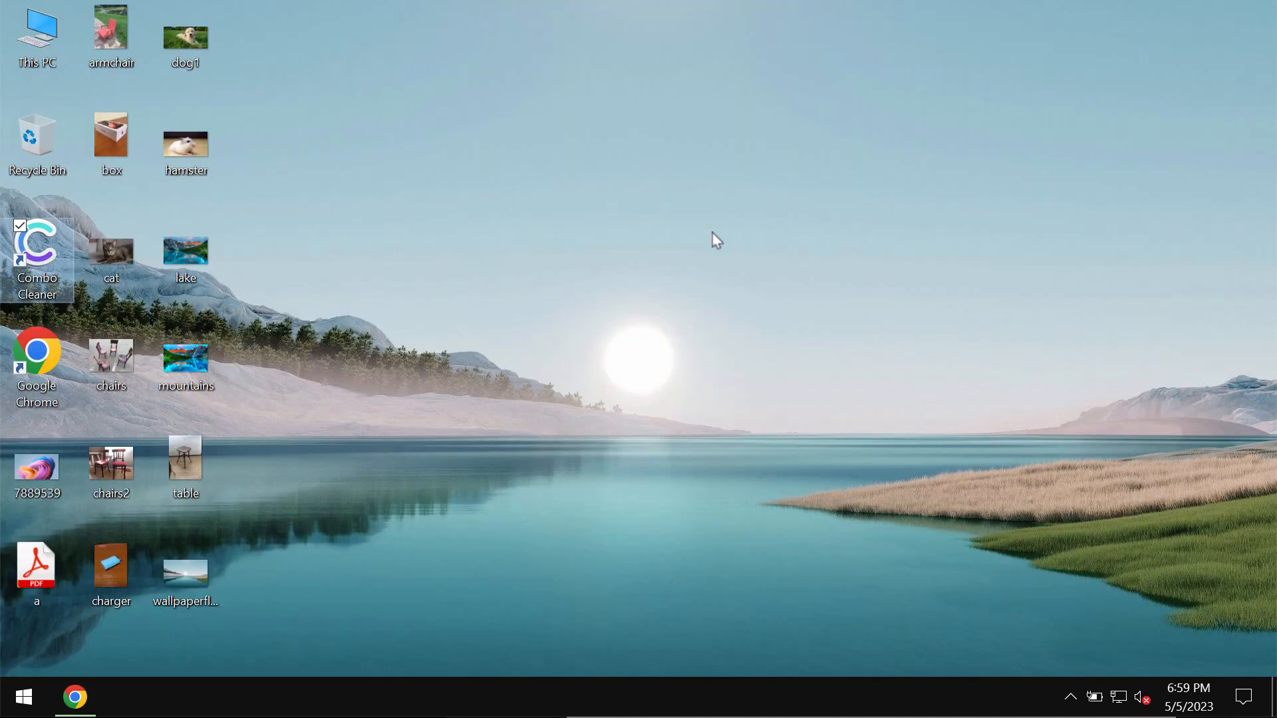
Launch Combo Cleaner from the desktop shortcut and start a Quick Scan.
double_click(37, 244)
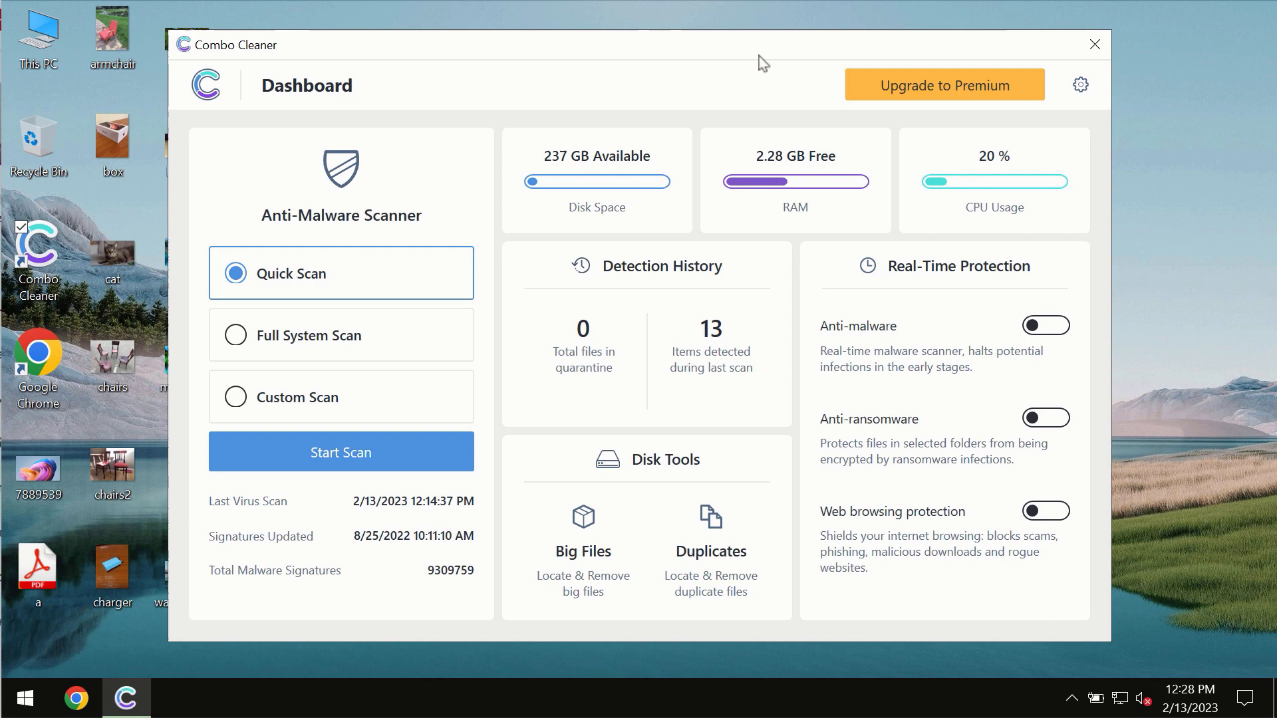
mouse_move(502, 219)
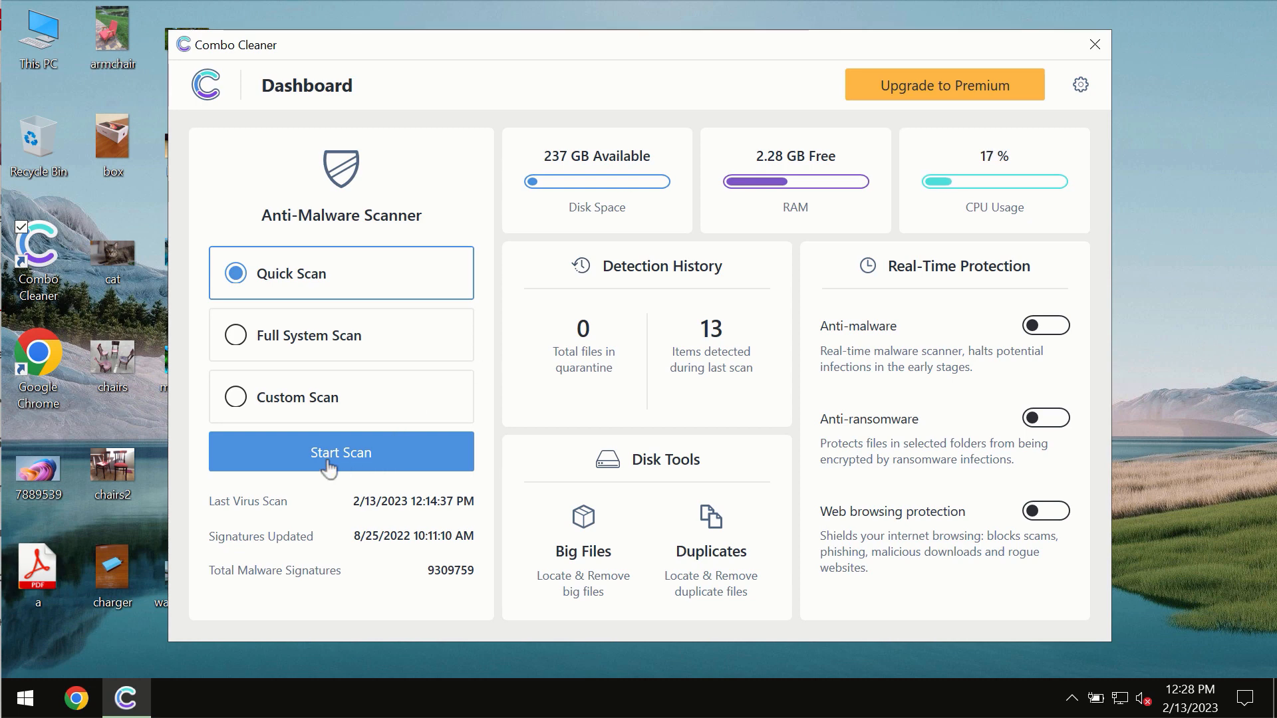
click(341, 453)
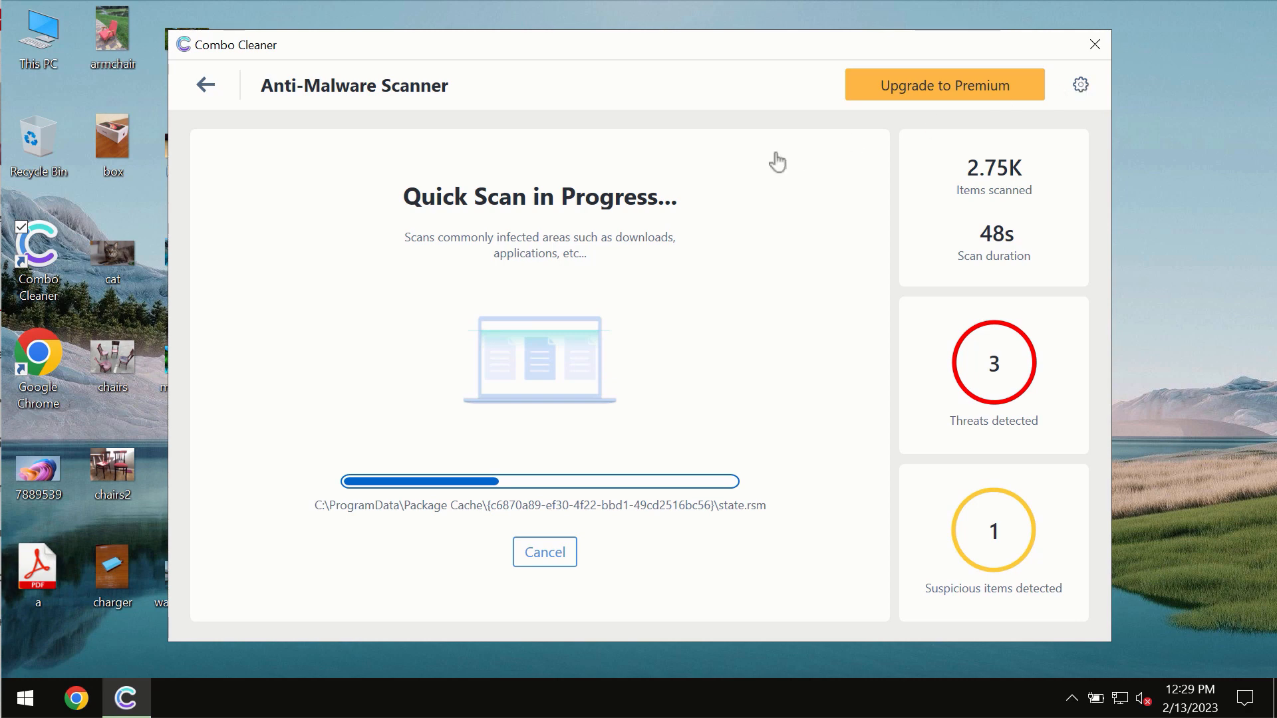
click(1080, 85)
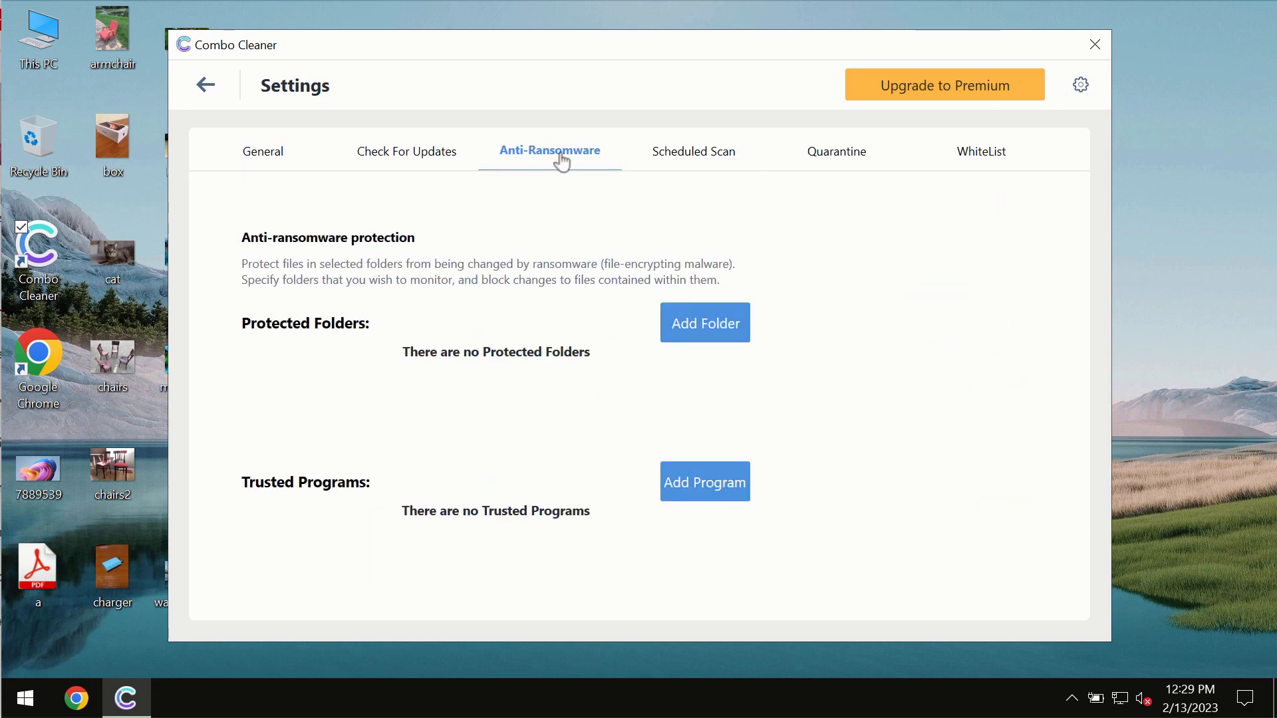
mouse_move(562, 161)
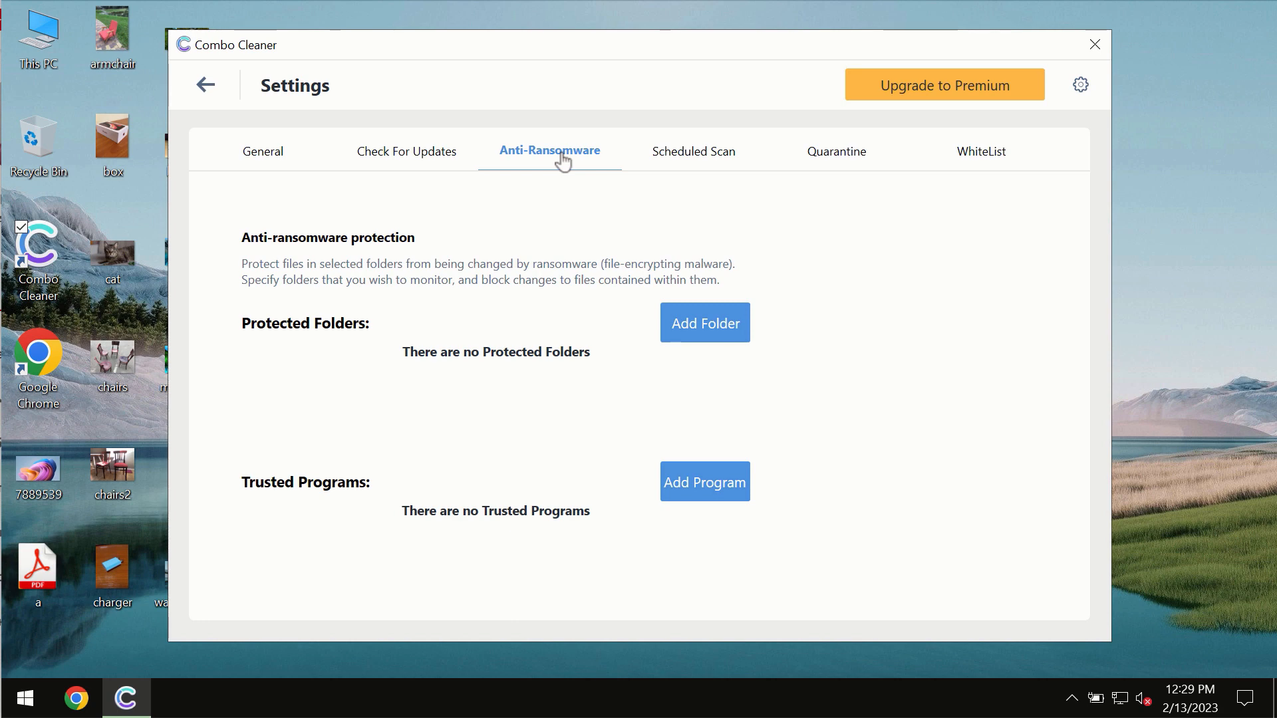
mouse_move(312, 94)
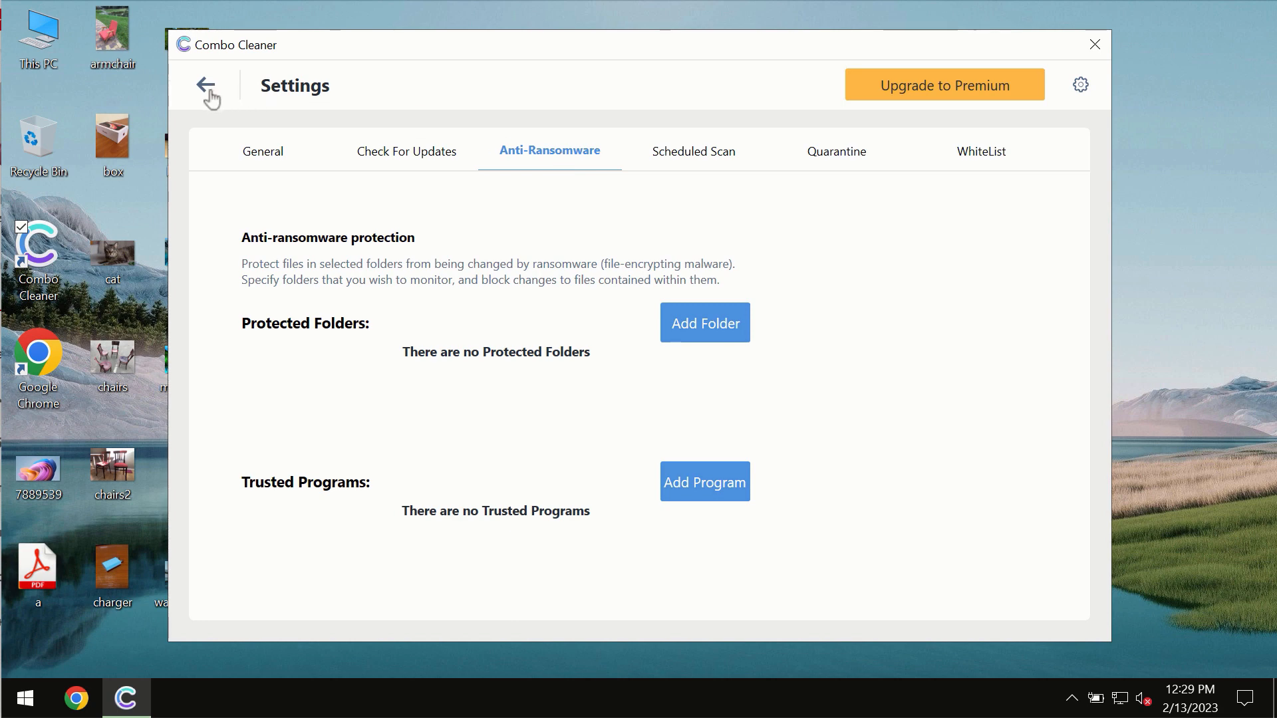
click(208, 85)
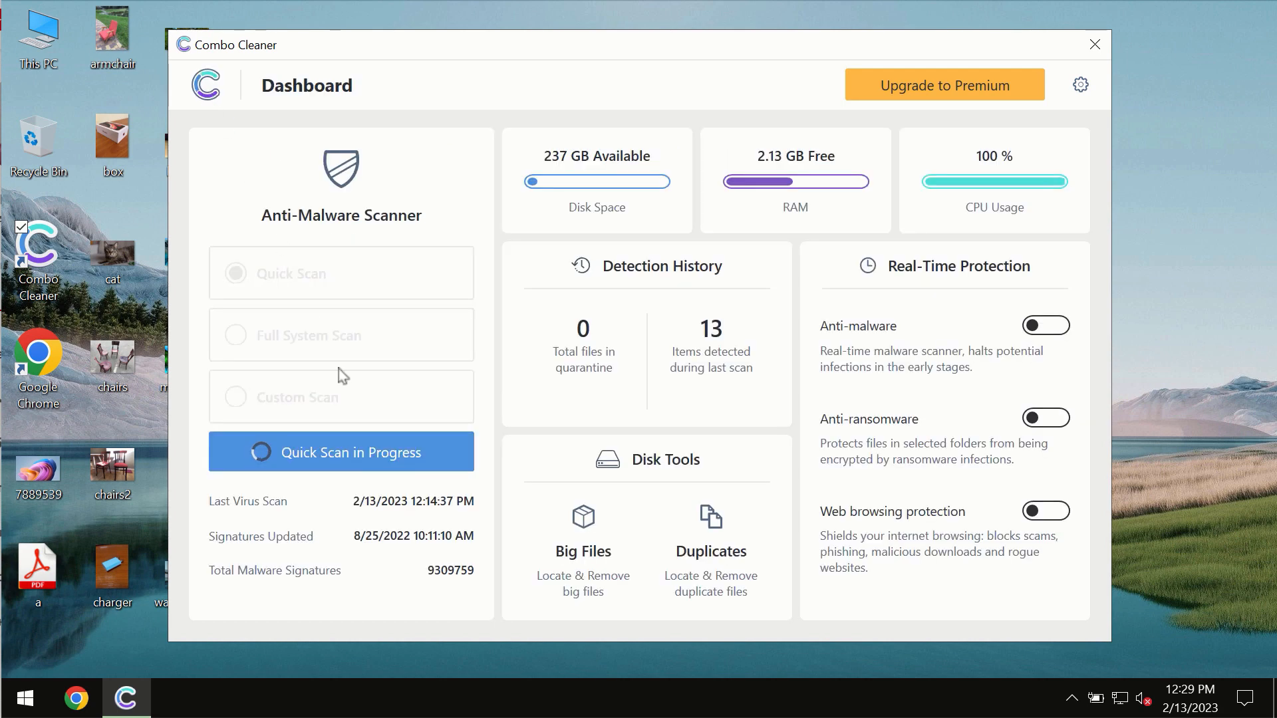
click(340, 452)
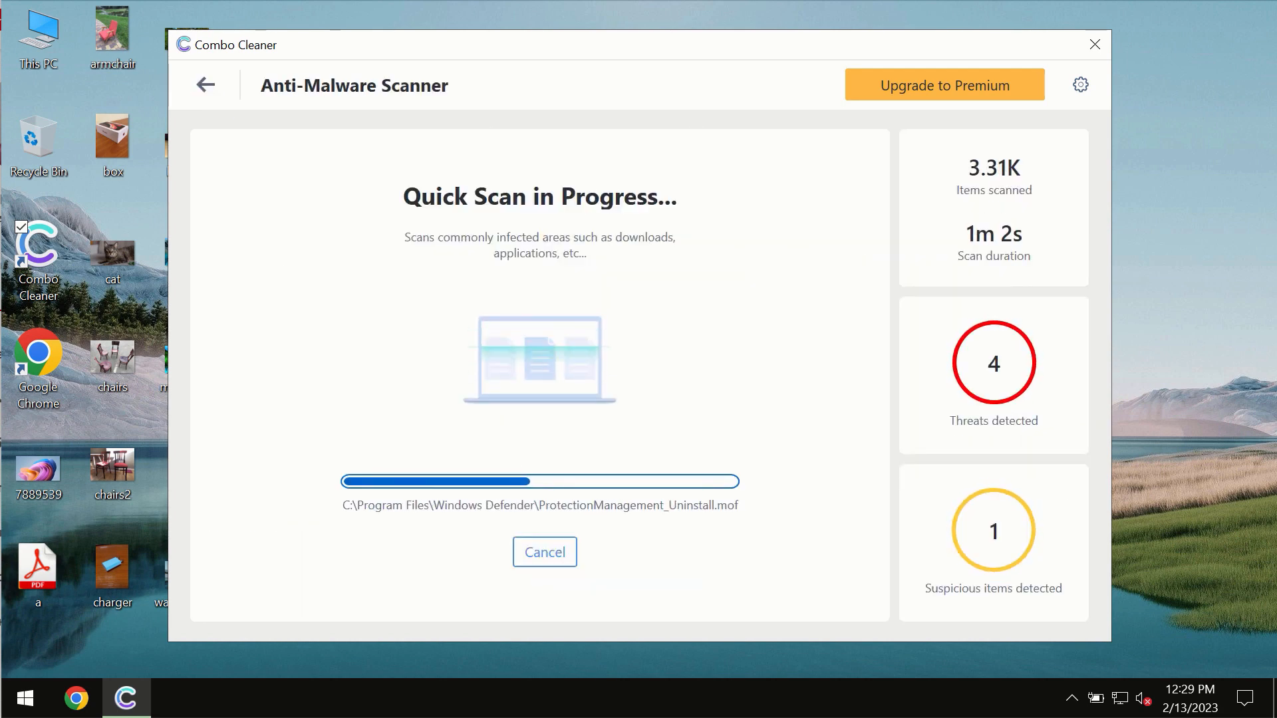